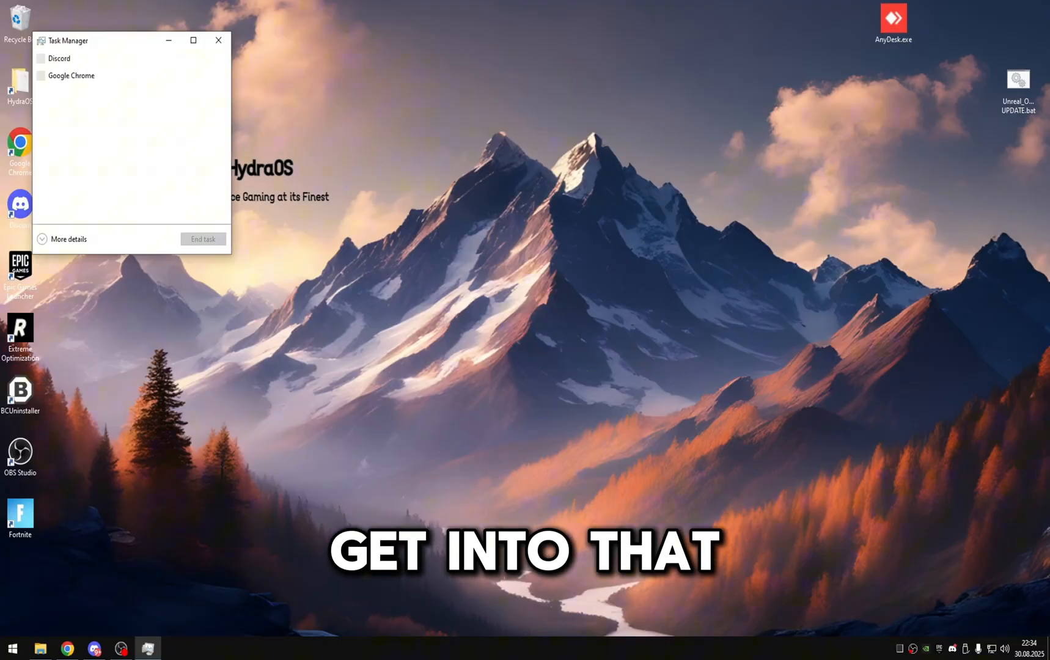
Expand Task Manager to full details showing 3.5 GB of 16 GB memory in use
{"action": "left_click", "coordinate": [68, 239]}
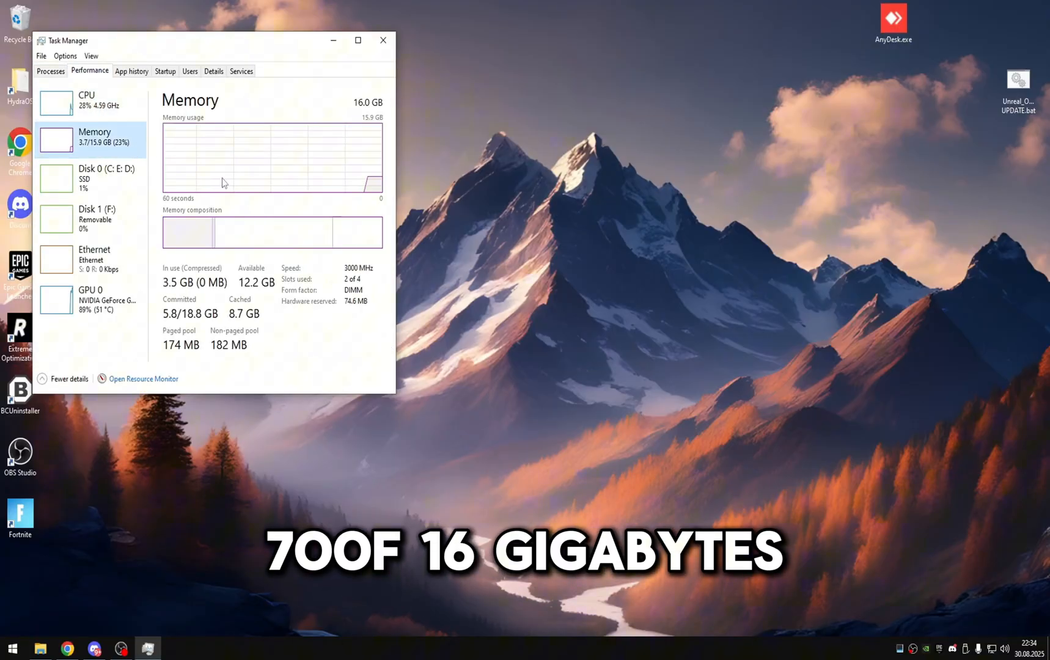
{"action": "mouse_move", "coordinate": [324, 149]}
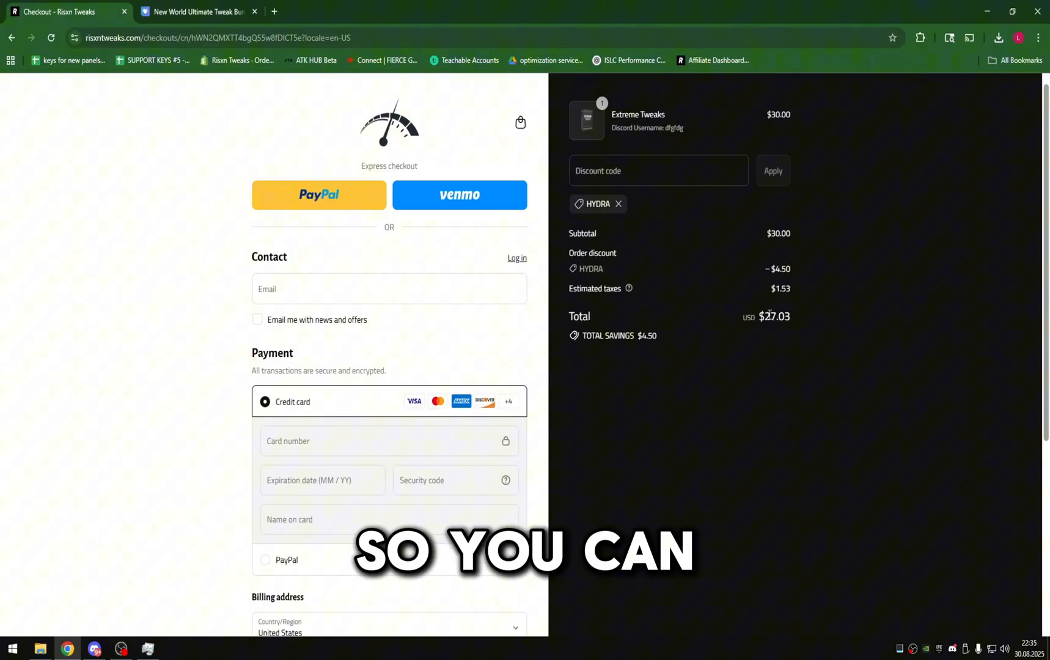
View the Extreme Tweaks checkout with HYDRA saving $4.50 for a $27.03 total
{"action": "left_click", "coordinate": [196, 11]}
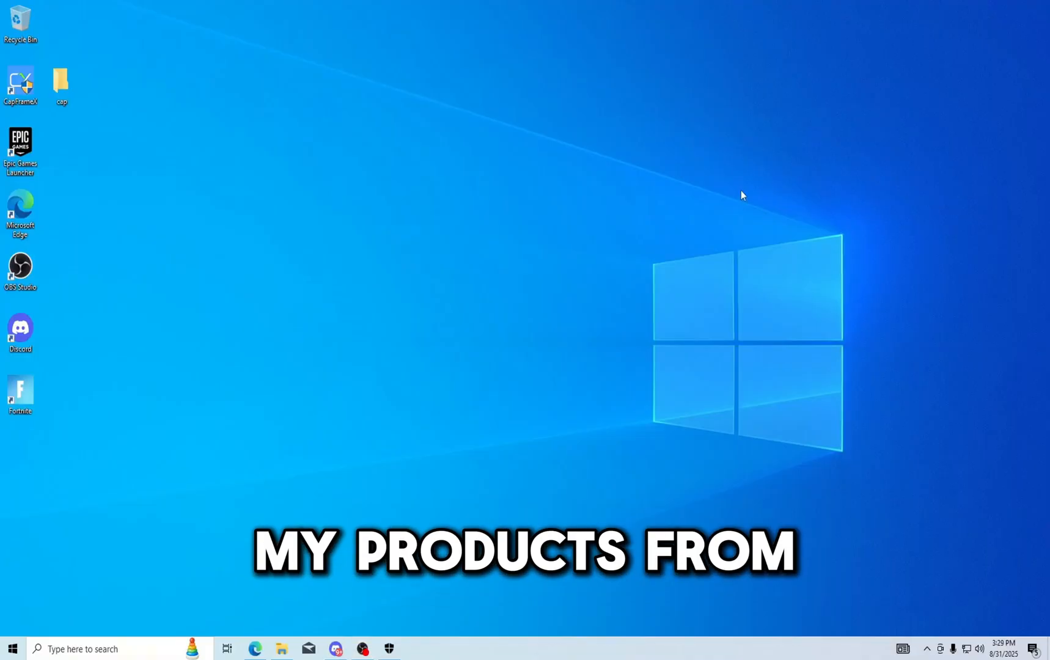
Browse from Downloads into the New World CPU Tweaks pack's Code folder
{"action": "left_click", "coordinate": [282, 649]}
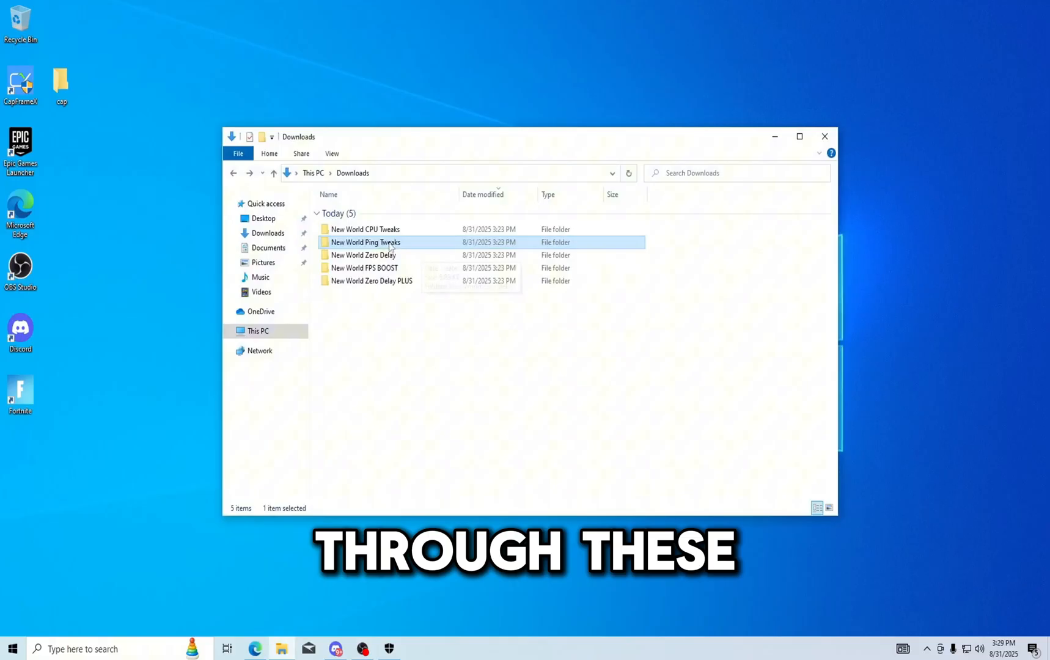
{"action": "double_click", "coordinate": [366, 229]}
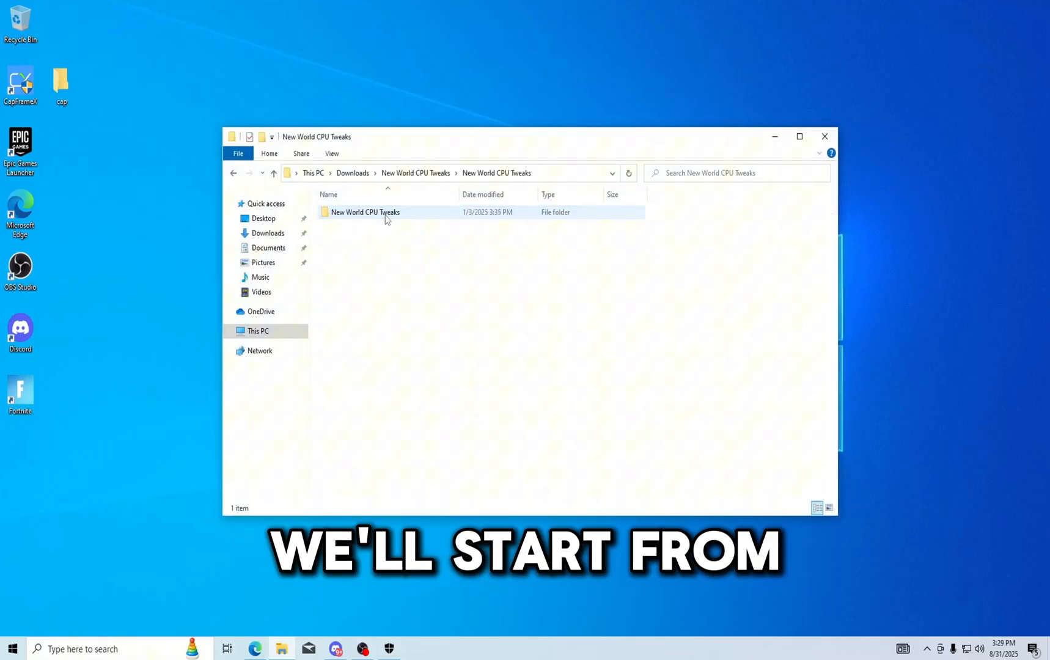
{"action": "double_click", "coordinate": [362, 212]}
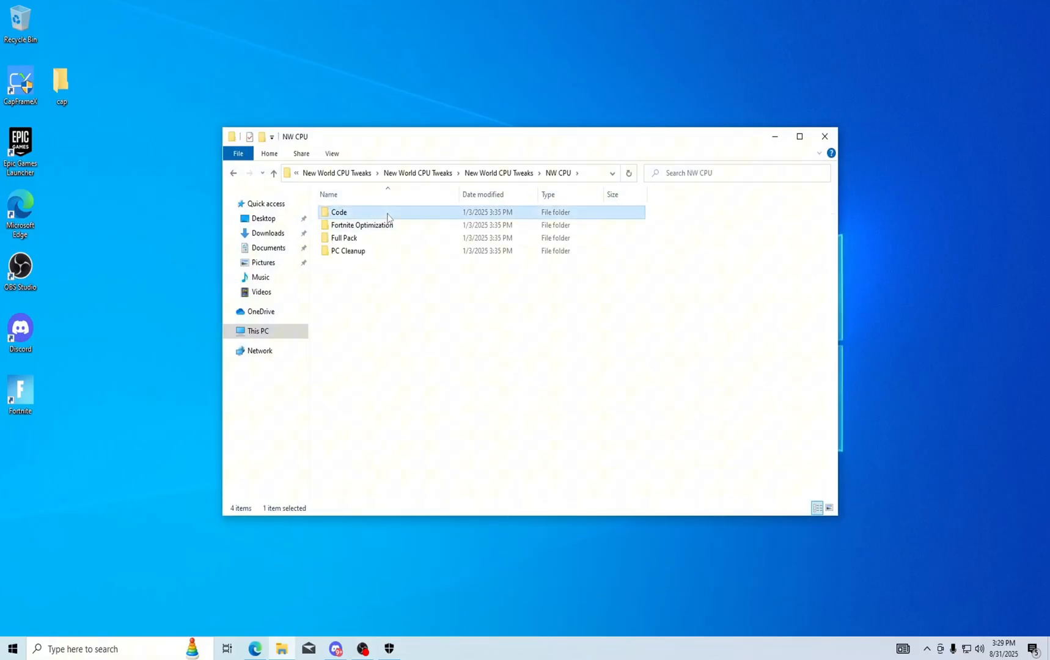
{"action": "double_click", "coordinate": [339, 212]}
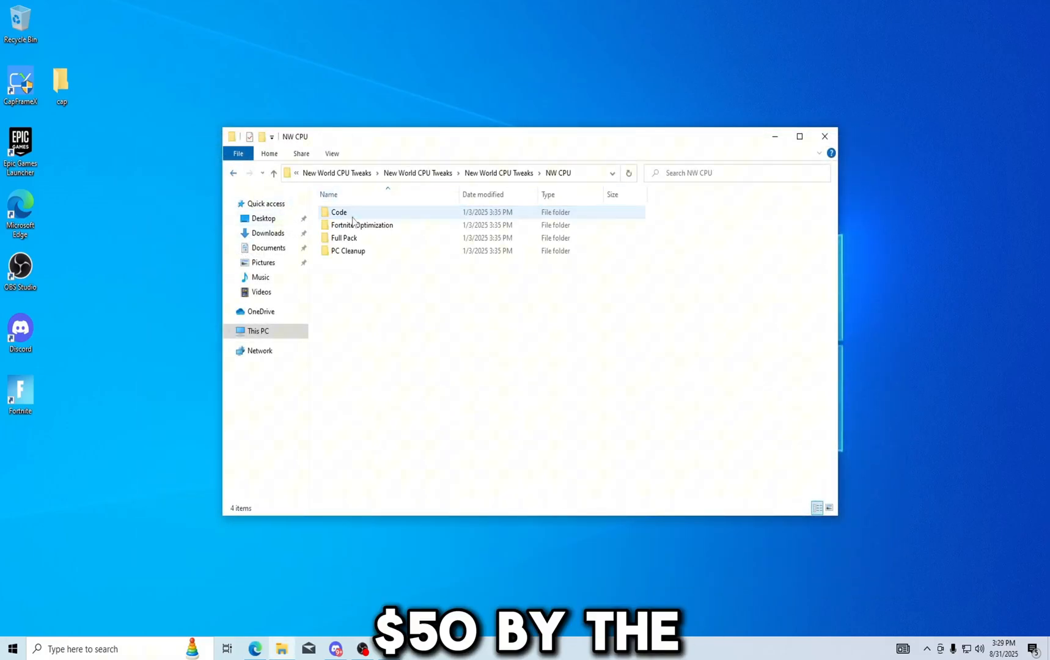
Inspect the PC Cleanup folder holding Clear Memory Cache, then back out of it
{"action": "left_click", "coordinate": [362, 225]}
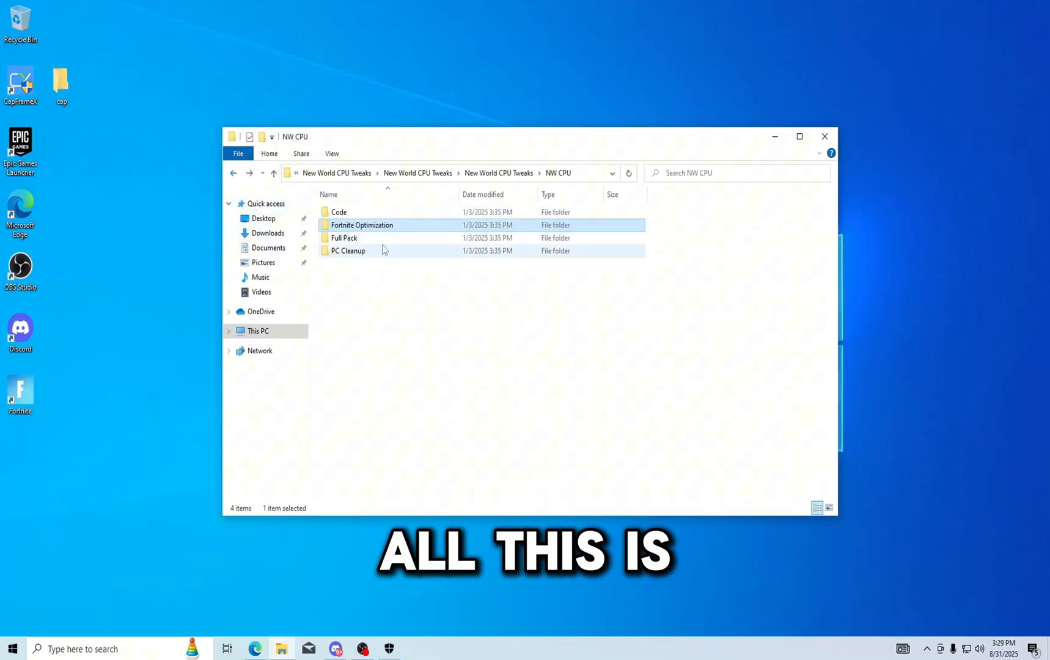
{"action": "double_click", "coordinate": [344, 237]}
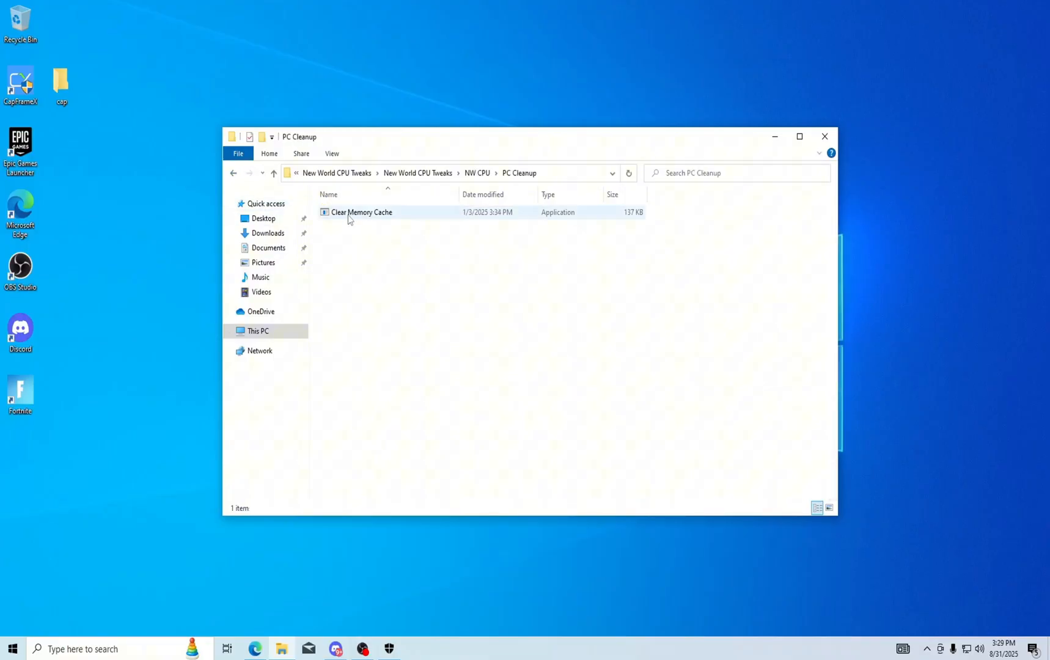
{"action": "left_click", "coordinate": [233, 173]}
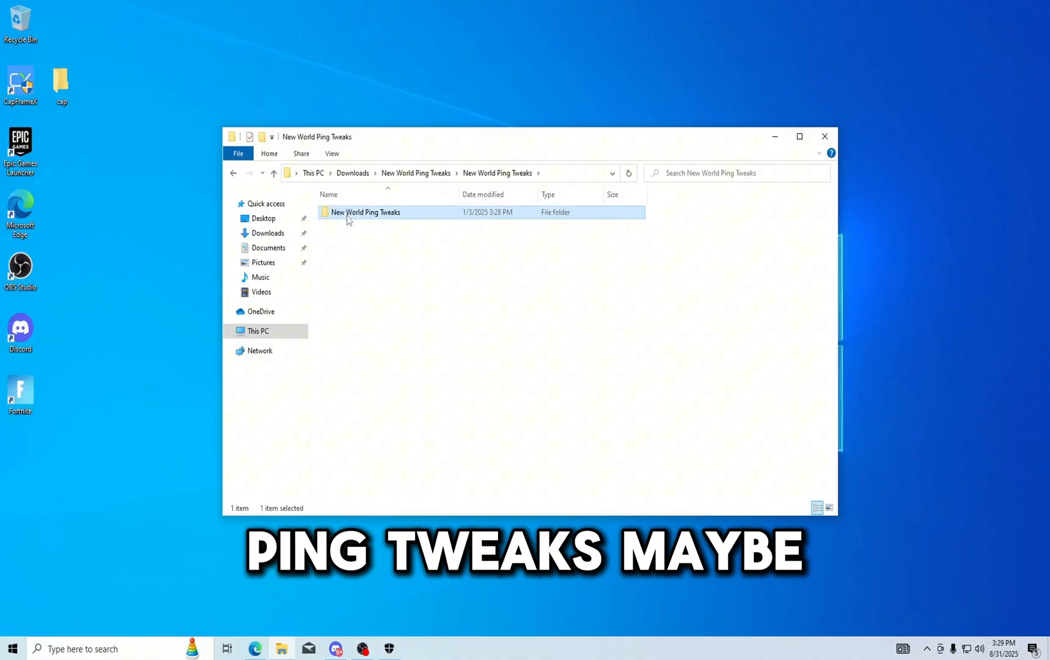
Browse the Ping Tweaks and Zero Delay pack folders and return to Downloads
{"action": "double_click", "coordinate": [365, 212]}
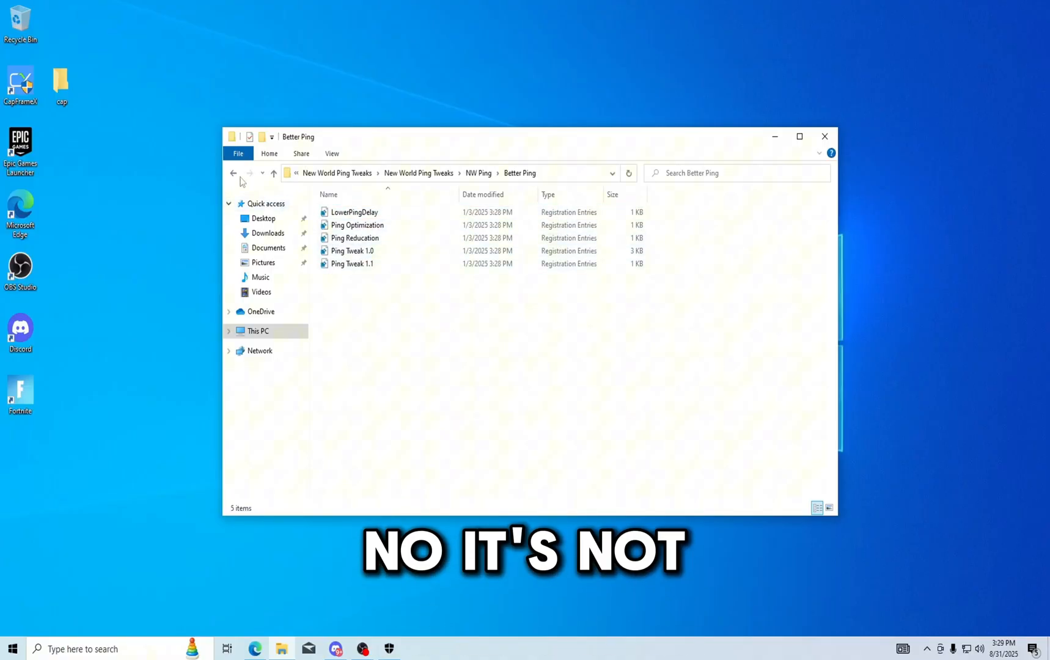
{"action": "left_click", "coordinate": [233, 172]}
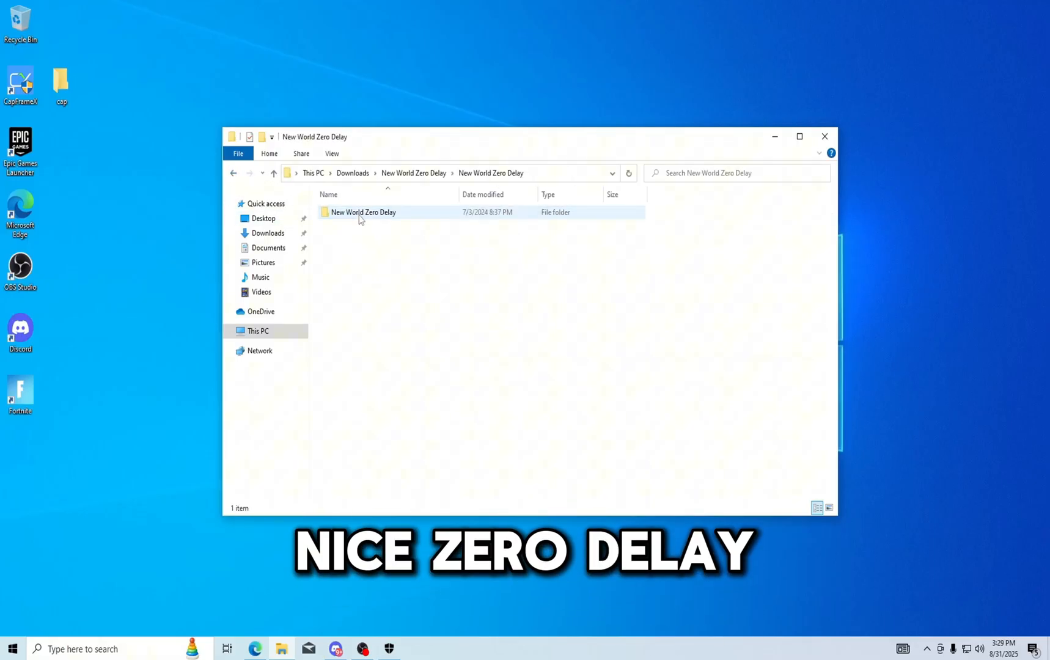
{"action": "double_click", "coordinate": [363, 212]}
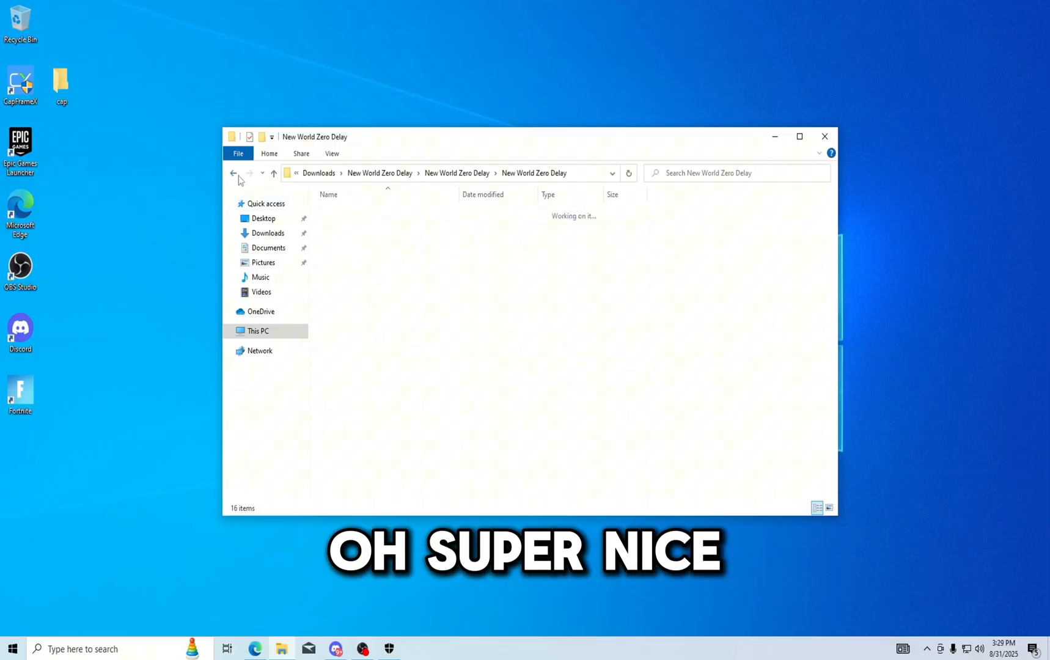
{"action": "left_click", "coordinate": [232, 173]}
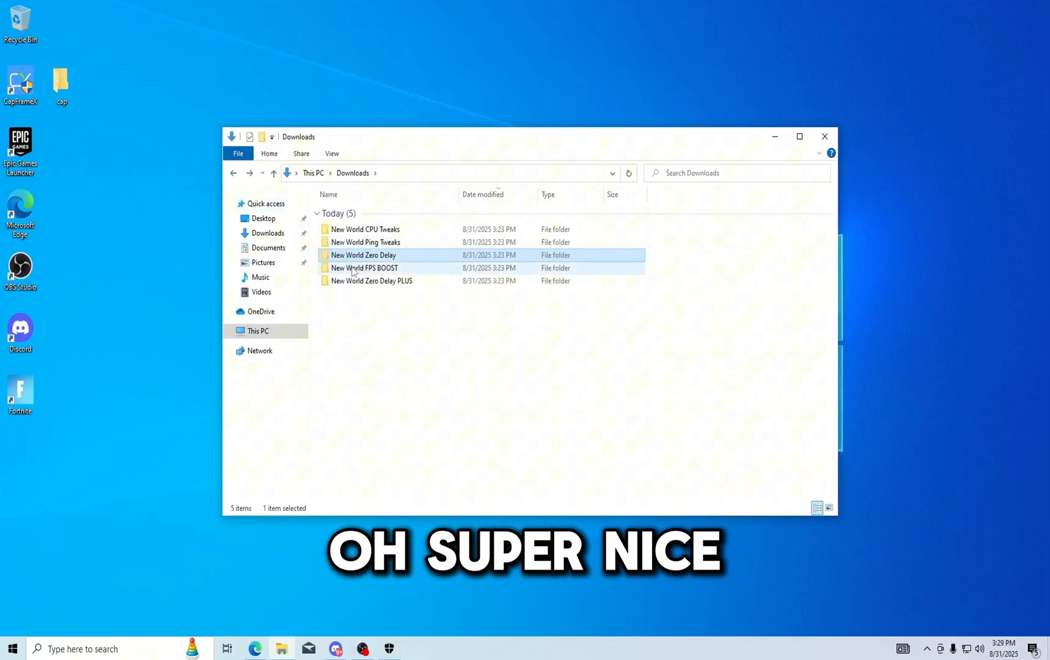
Browse the FPS BOOST pack's 1 Start and 2 Debloat Windows folders, then back out
{"action": "double_click", "coordinate": [364, 268]}
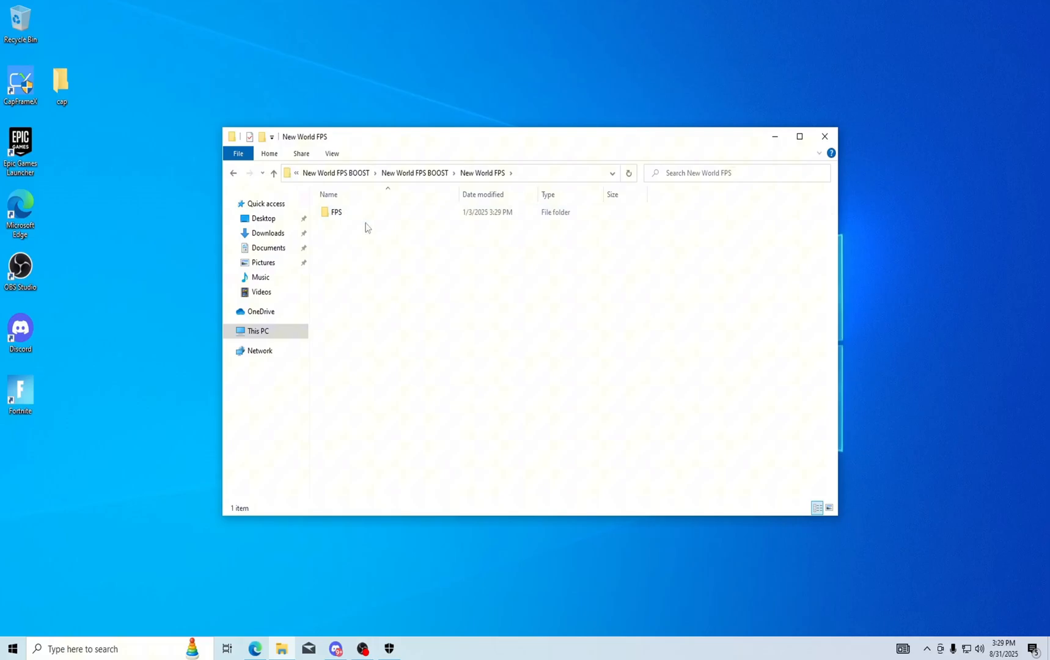
{"action": "double_click", "coordinate": [335, 211]}
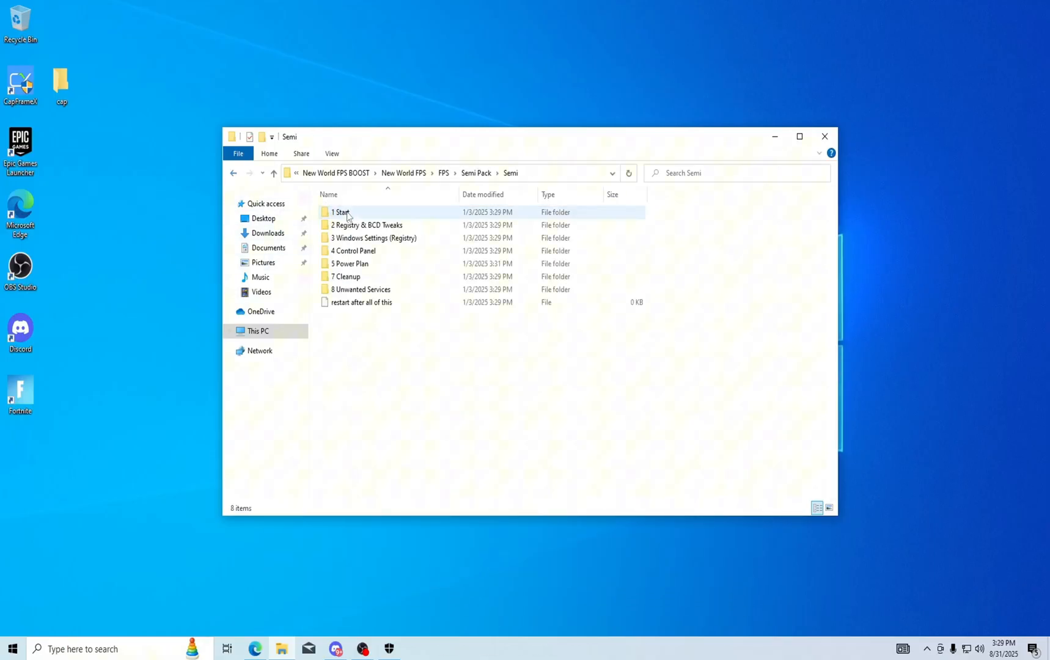
{"action": "double_click", "coordinate": [362, 288]}
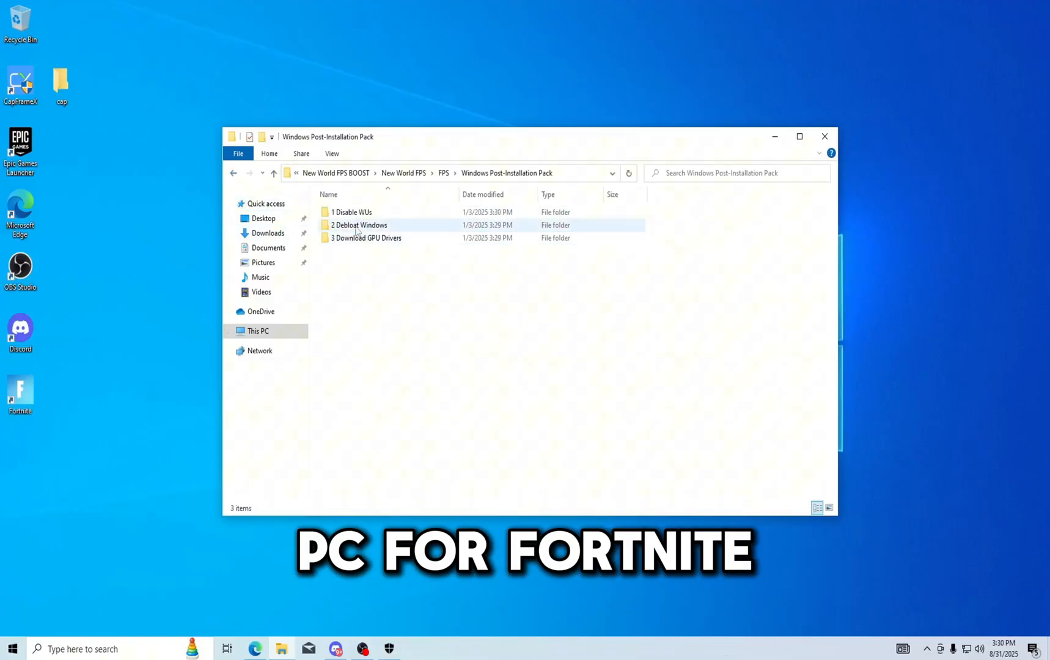
{"action": "left_click", "coordinate": [358, 225]}
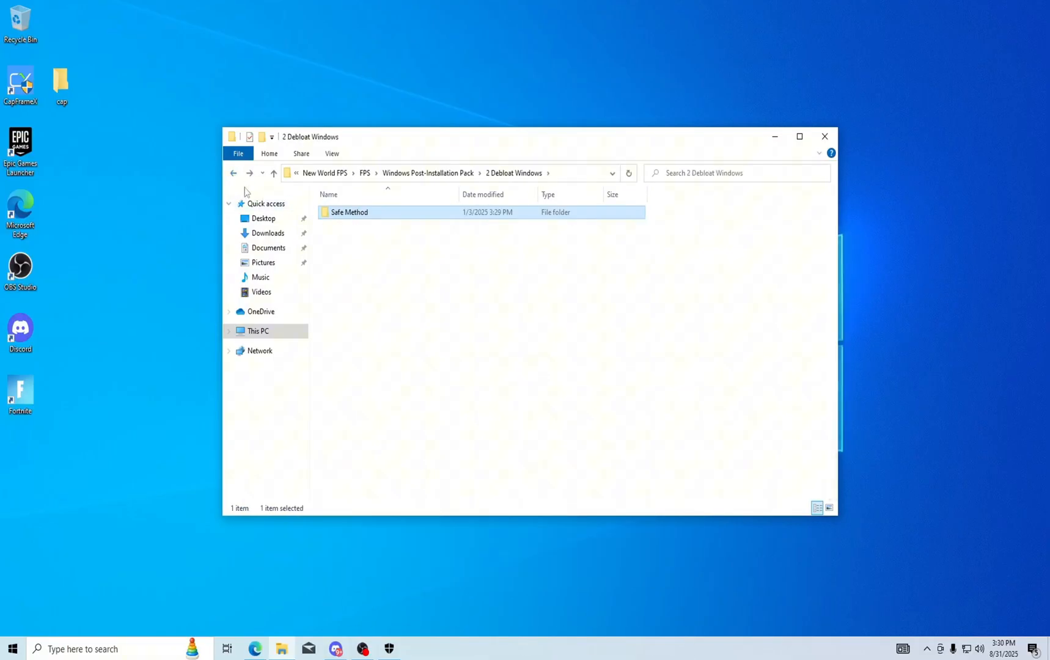
{"action": "left_click", "coordinate": [234, 172]}
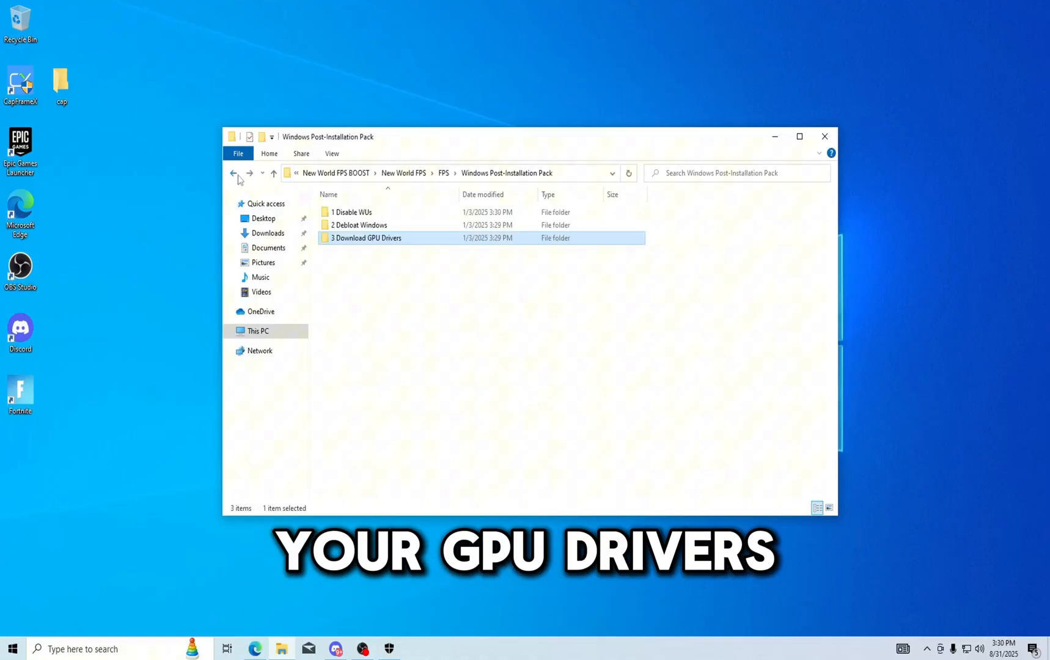
{"action": "left_click", "coordinate": [232, 173]}
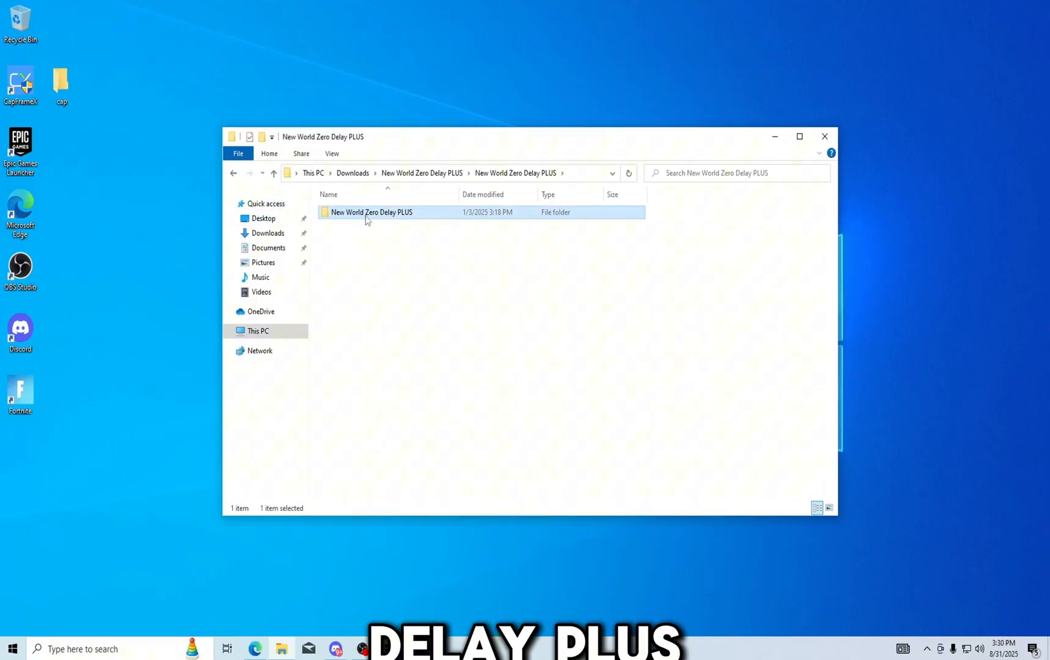
Browse the New World Zero Delay PLUS pack toward its 3rd Party Apps installers
{"action": "double_click", "coordinate": [372, 212]}
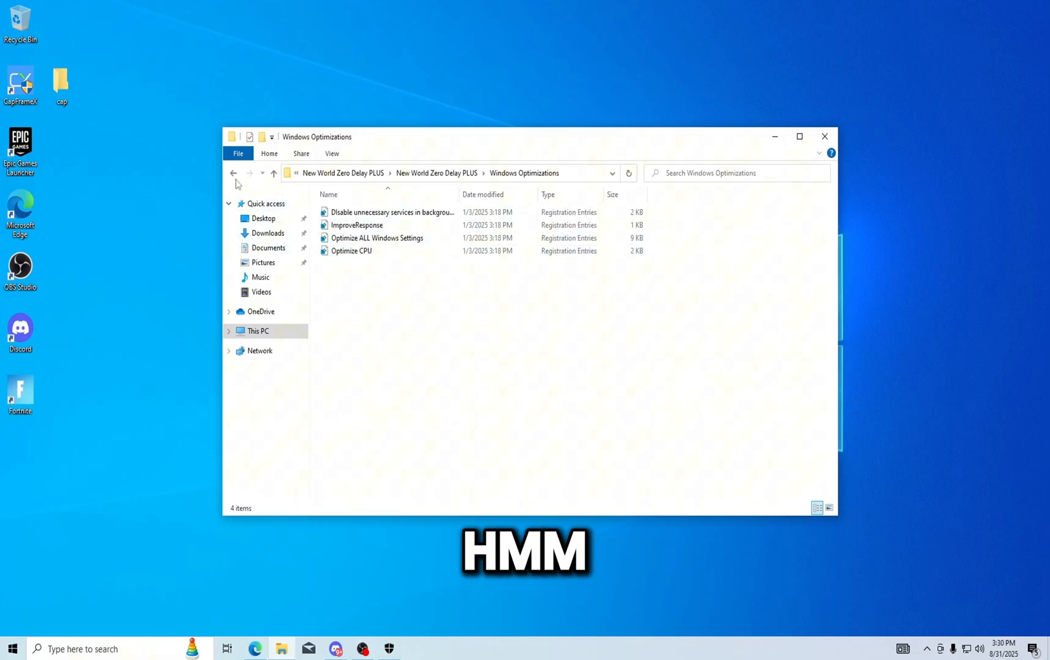
{"action": "left_click", "coordinate": [232, 173]}
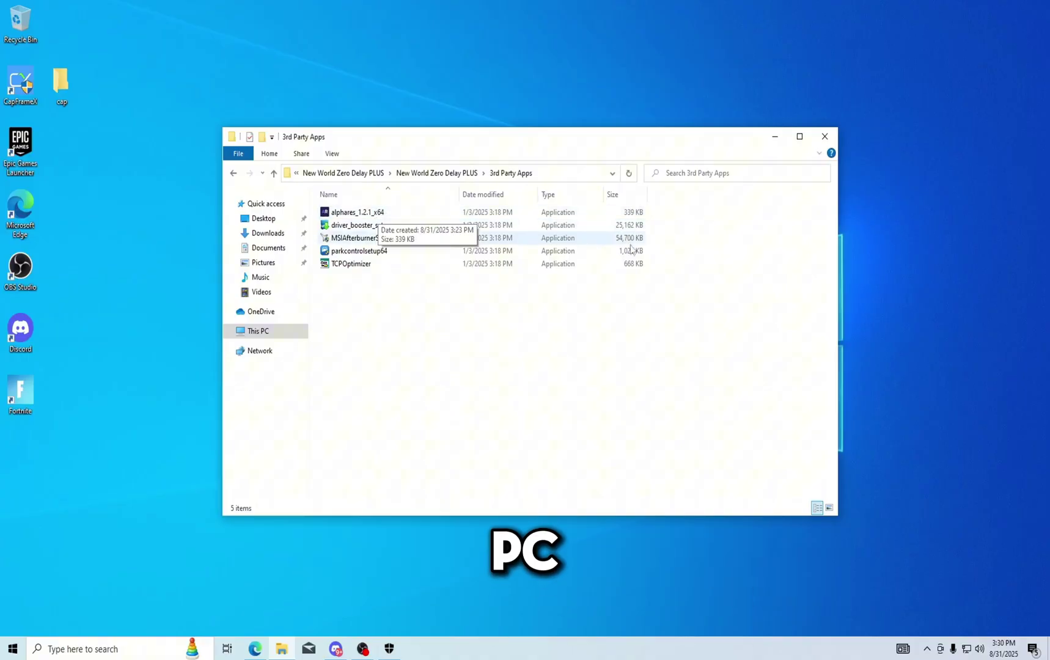
{"action": "mouse_move", "coordinate": [377, 274]}
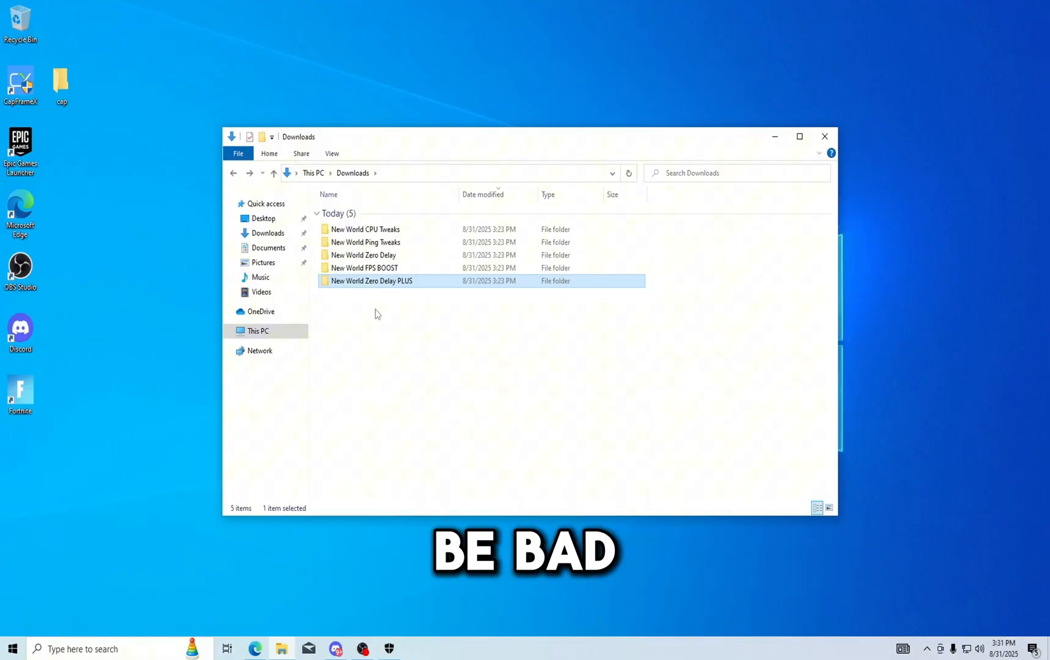
{"action": "mouse_move", "coordinate": [427, 234]}
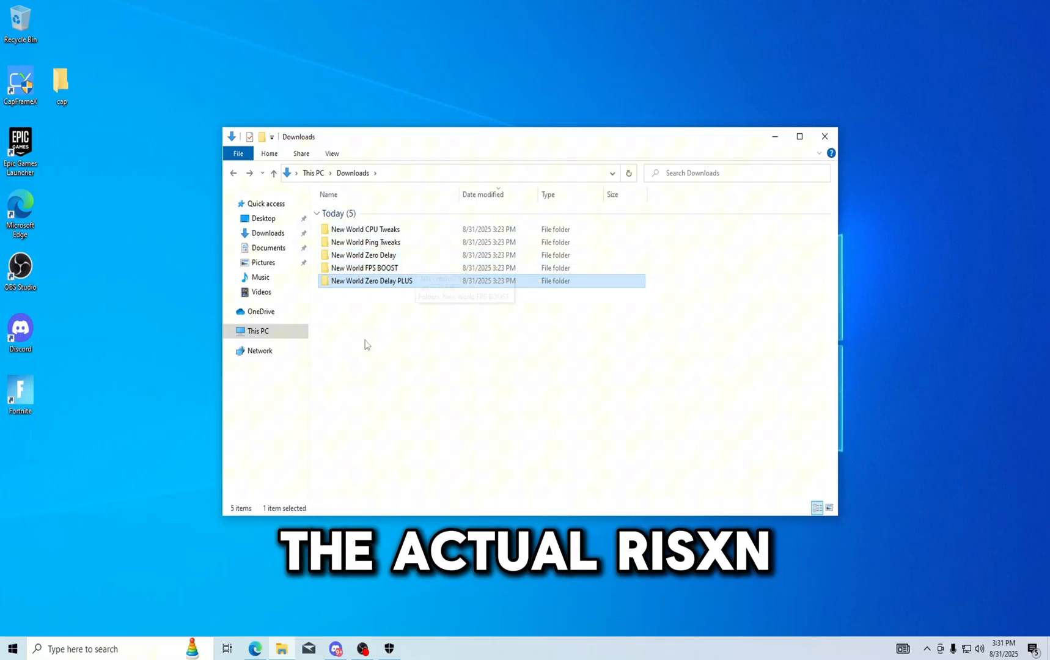
{"action": "mouse_move", "coordinate": [411, 369]}
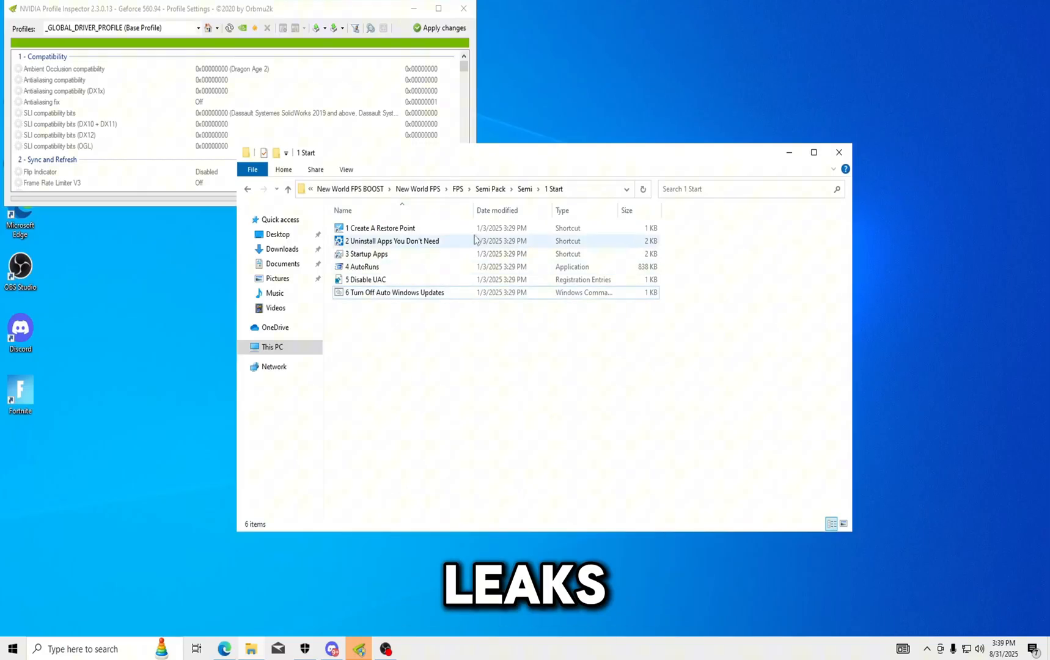
{"action": "right_click", "coordinate": [398, 293]}
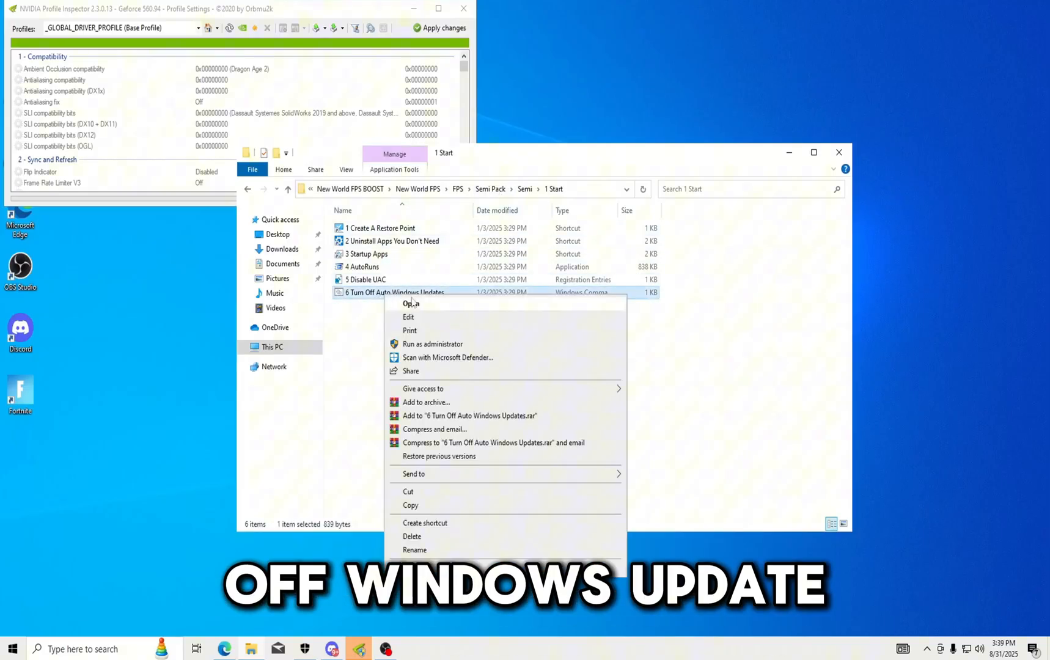
{"action": "left_click", "coordinate": [411, 303]}
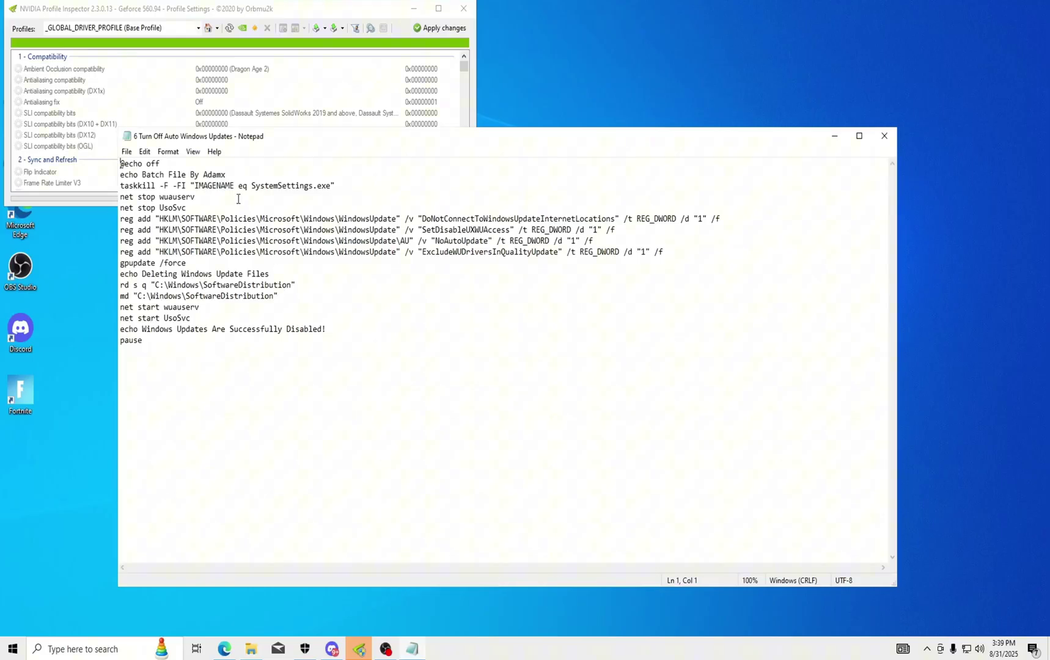
{"action": "double_click", "coordinate": [215, 175]}
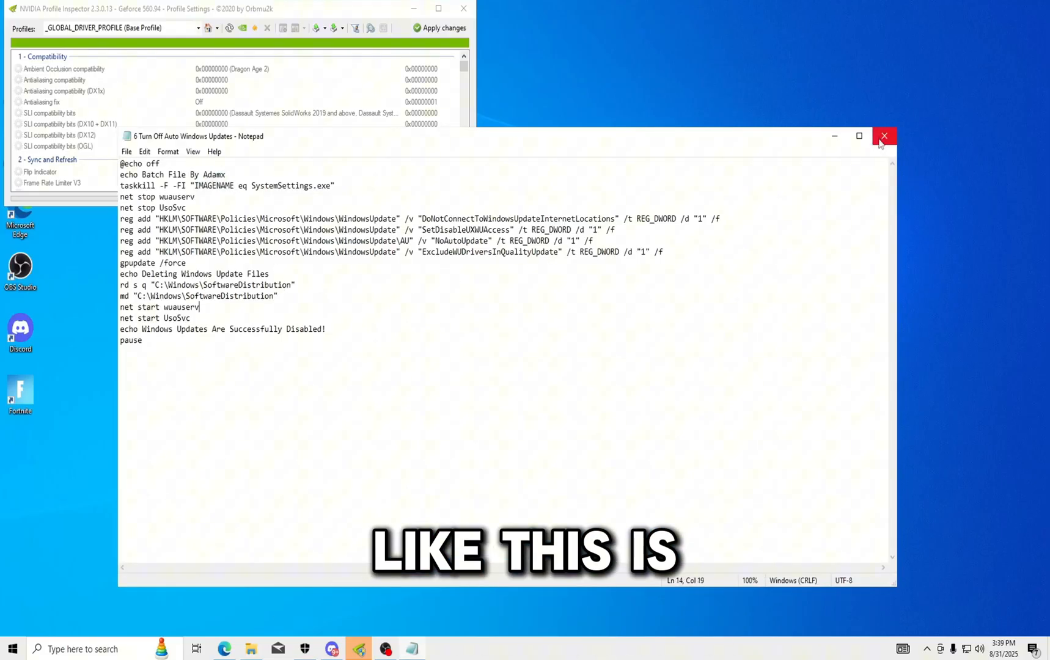
{"action": "left_click", "coordinate": [885, 136]}
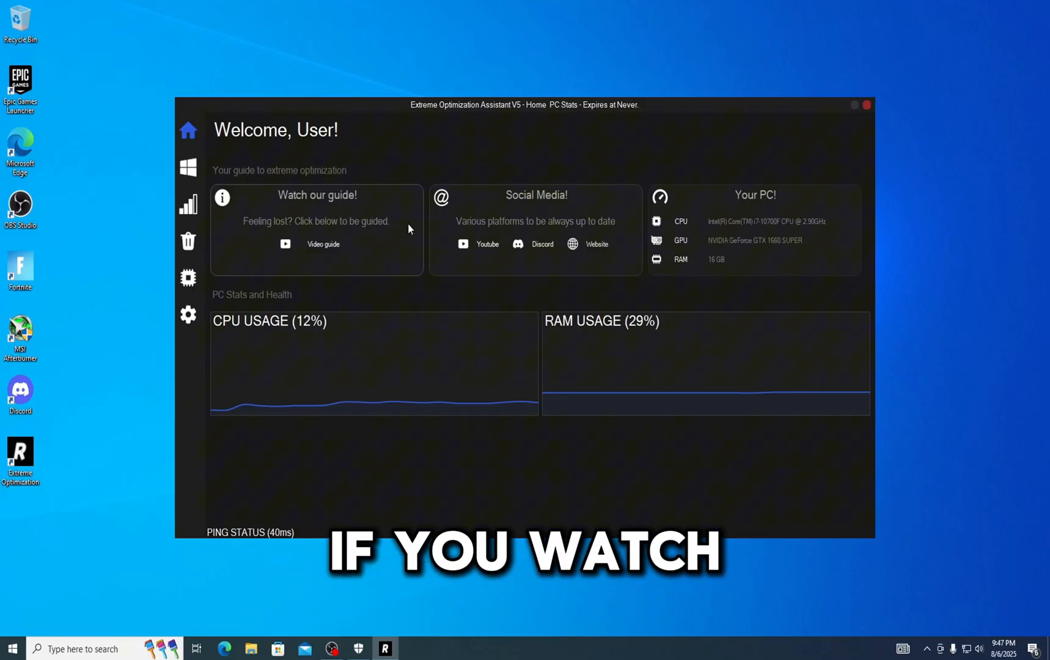
{"action": "mouse_move", "coordinate": [532, 199]}
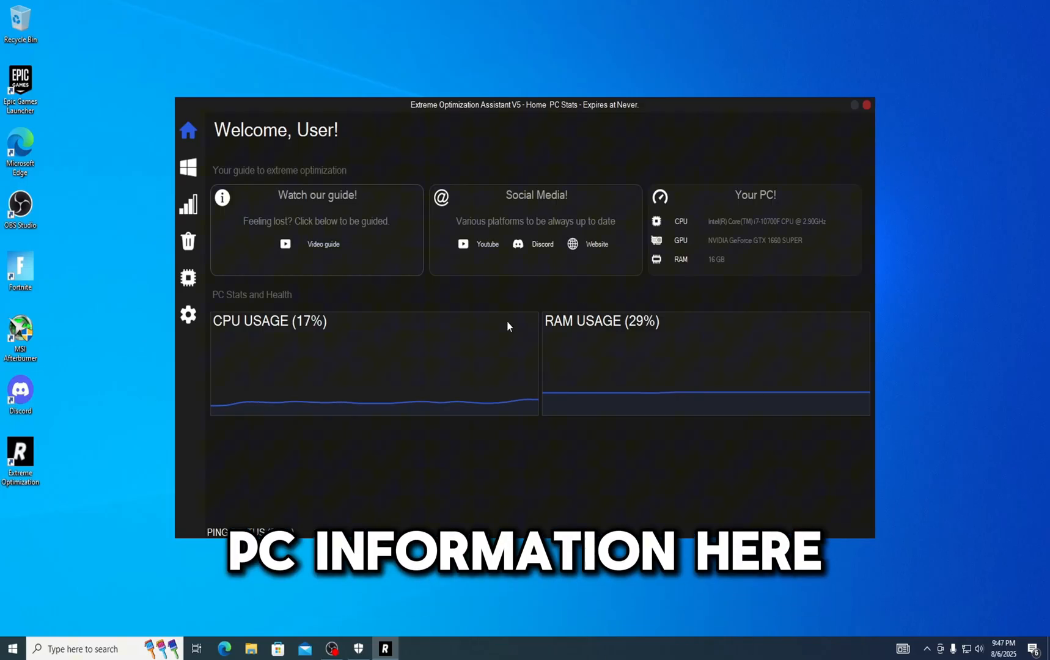
Browse the Windows, Network, Debloat, GPU and Extra Optimization tweak pages
{"action": "left_click", "coordinate": [188, 167]}
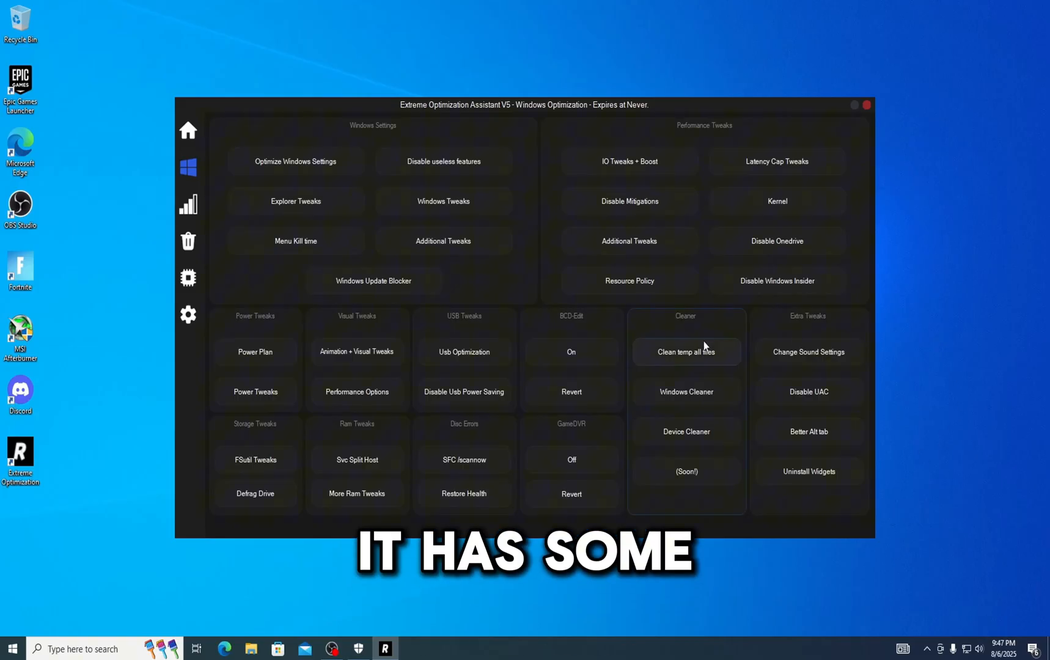
{"action": "left_click", "coordinate": [188, 204]}
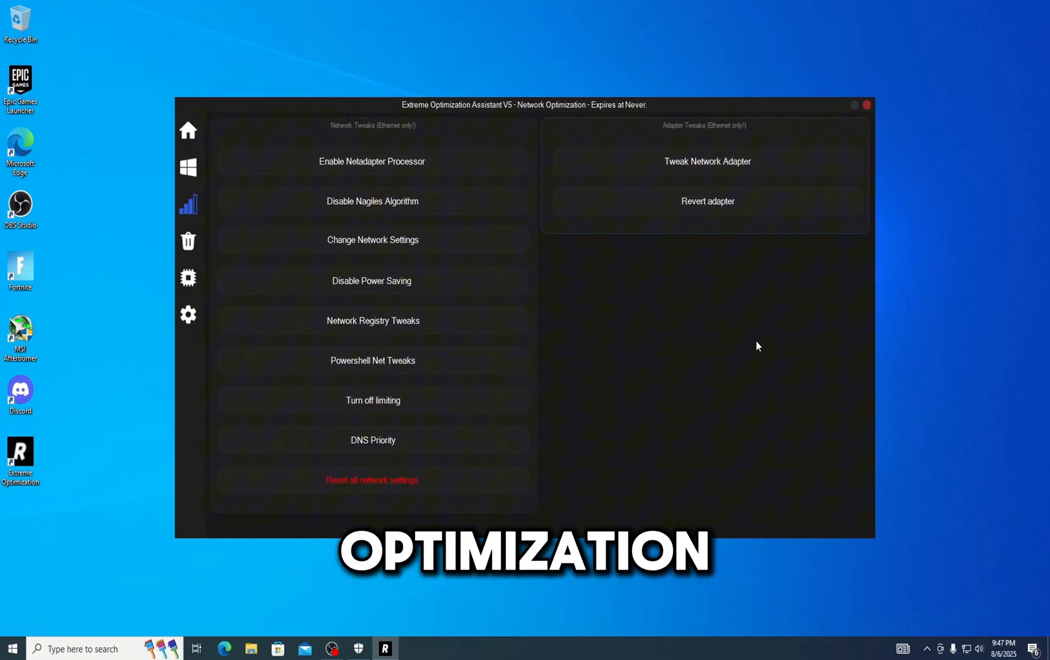
{"action": "left_click", "coordinate": [188, 241]}
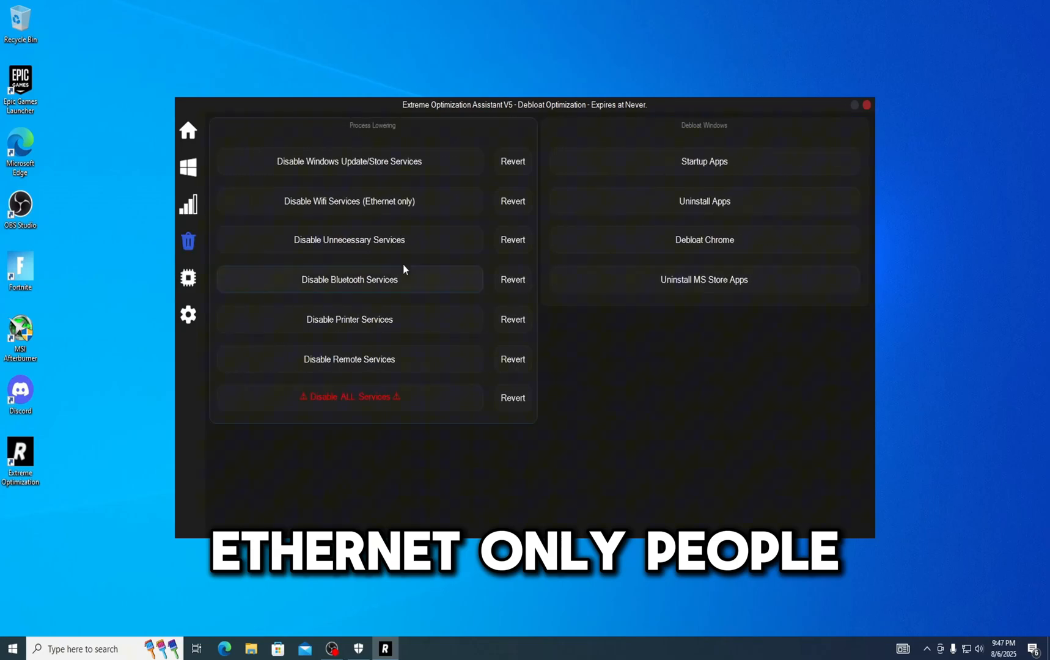
{"action": "mouse_move", "coordinate": [574, 135]}
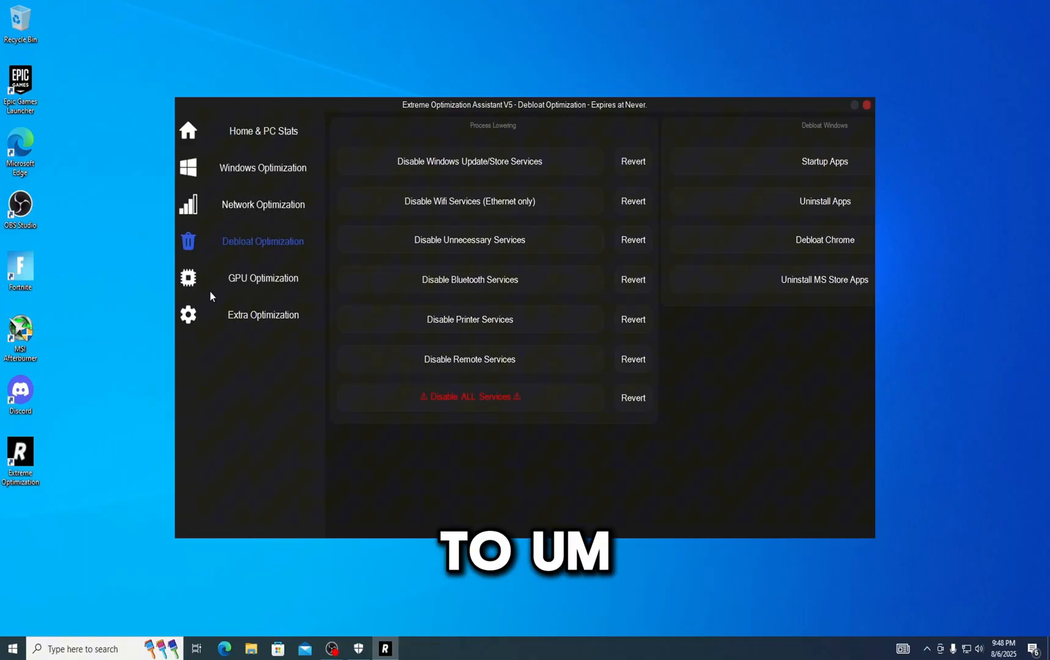
{"action": "left_click", "coordinate": [263, 278]}
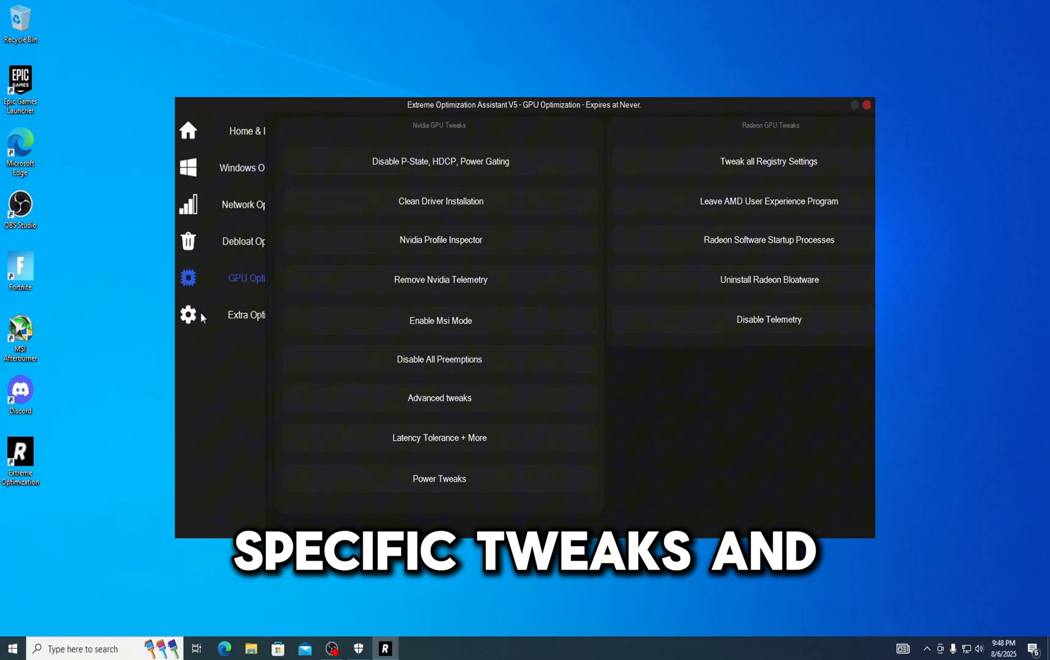
{"action": "left_click", "coordinate": [188, 314]}
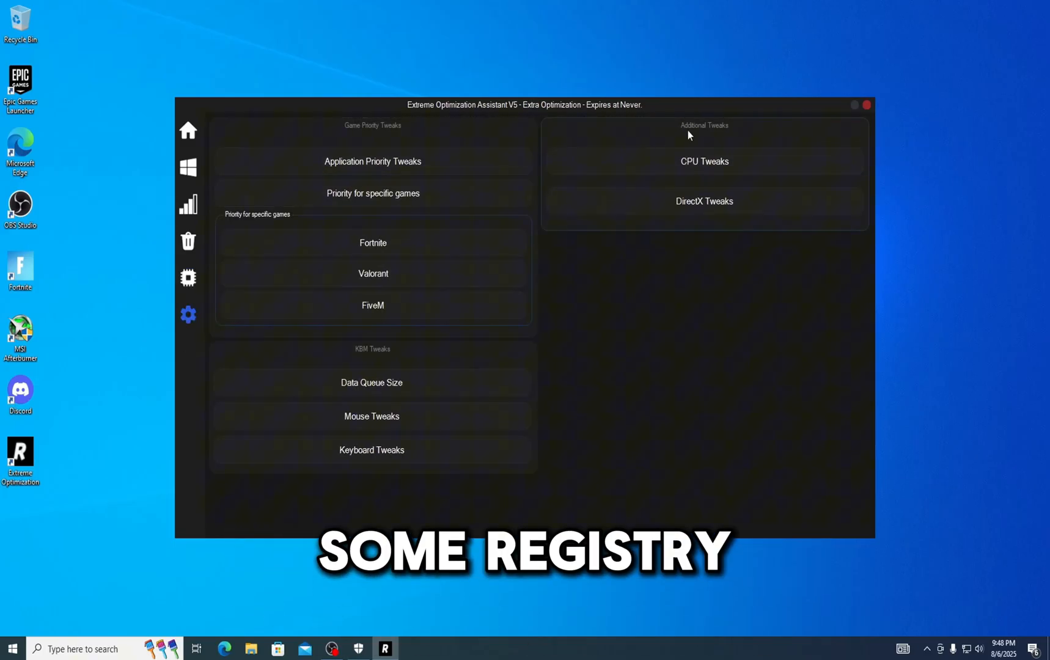
{"action": "mouse_move", "coordinate": [565, 403]}
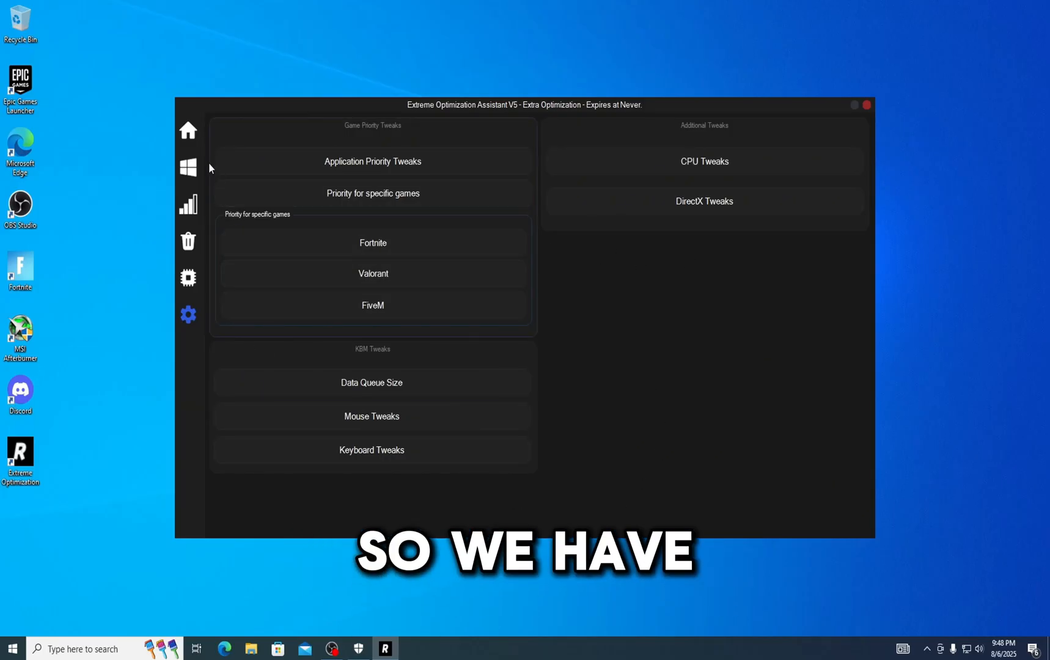
{"action": "mouse_move", "coordinate": [709, 446]}
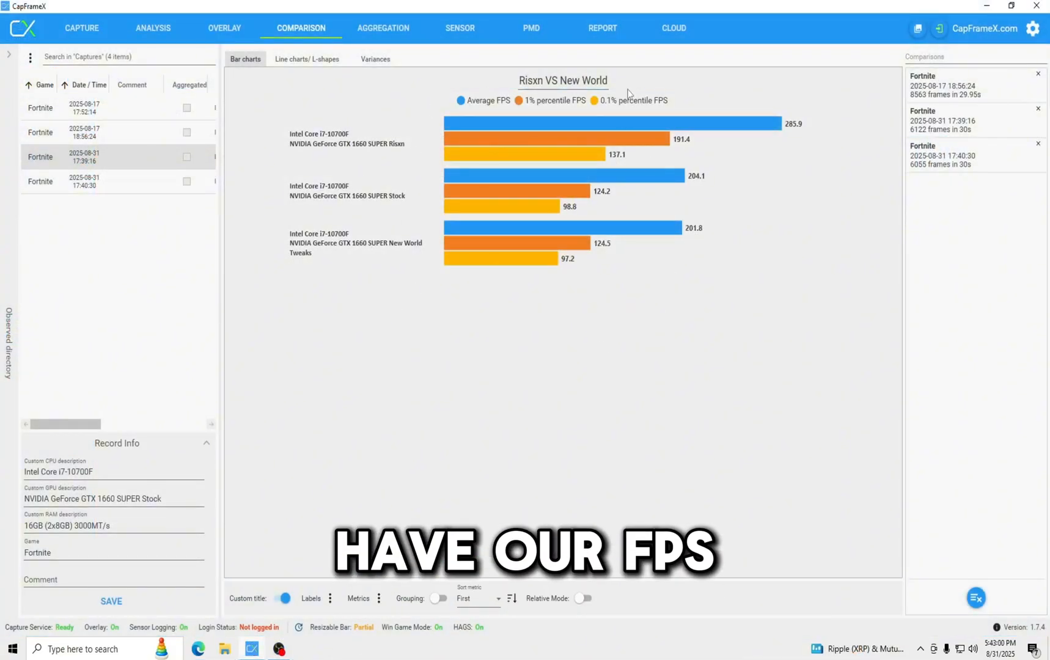
{"action": "mouse_move", "coordinate": [675, 89]}
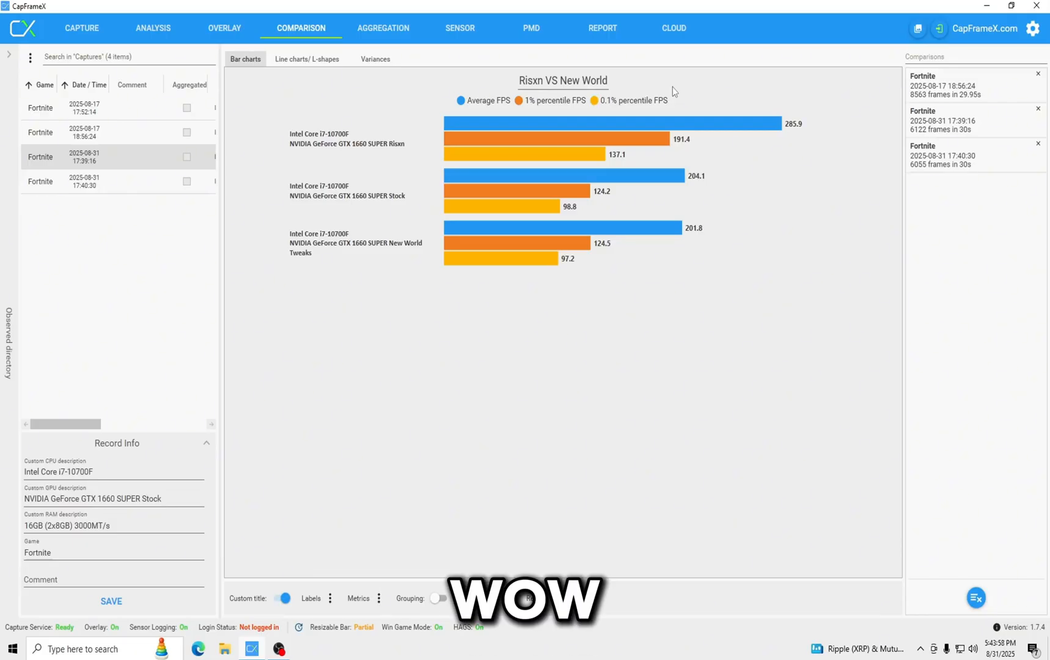
Show the comparison chart: Risxn 285.9, stock 204.1, New World Tweaks 201.8 average FPS
{"action": "left_click", "coordinate": [438, 598]}
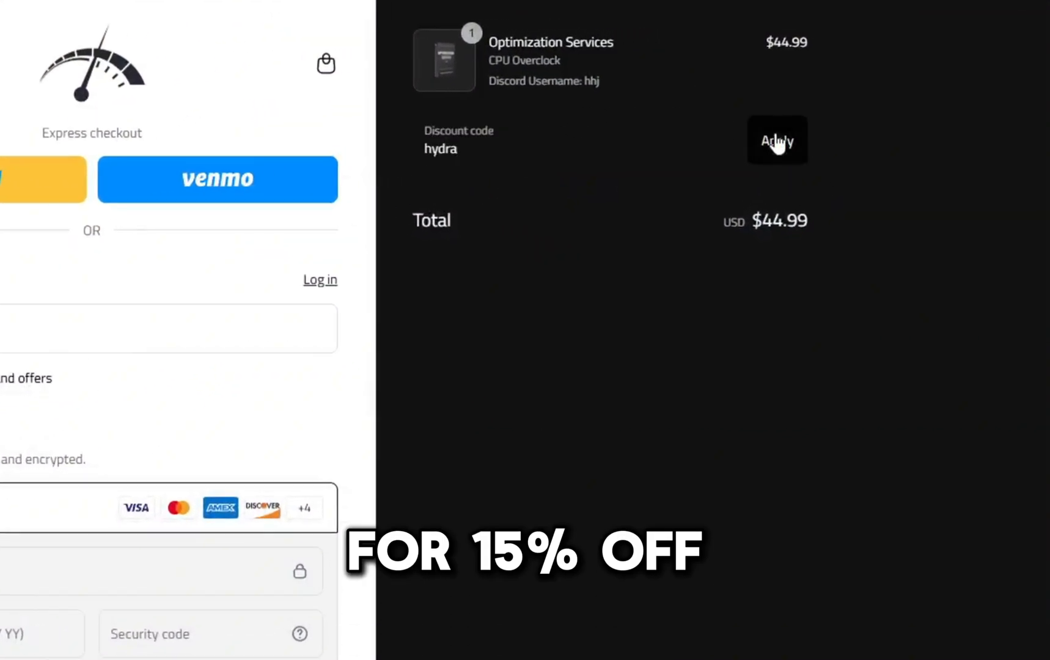
Apply the HYDRA code, taking $6.74 off for a $38.25 total
{"action": "left_click", "coordinate": [778, 139]}
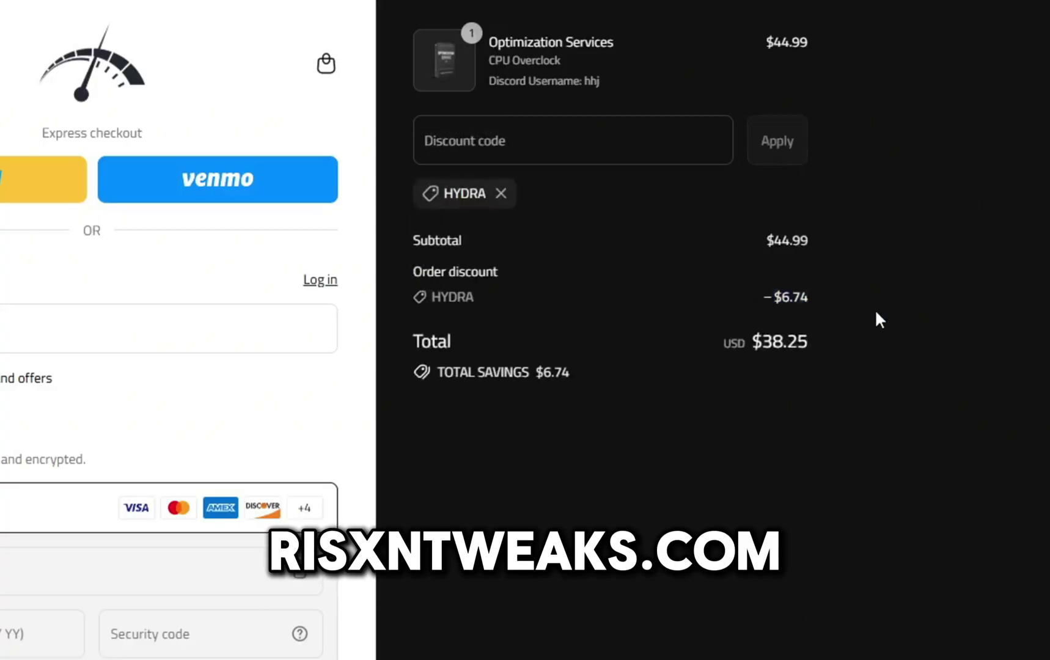